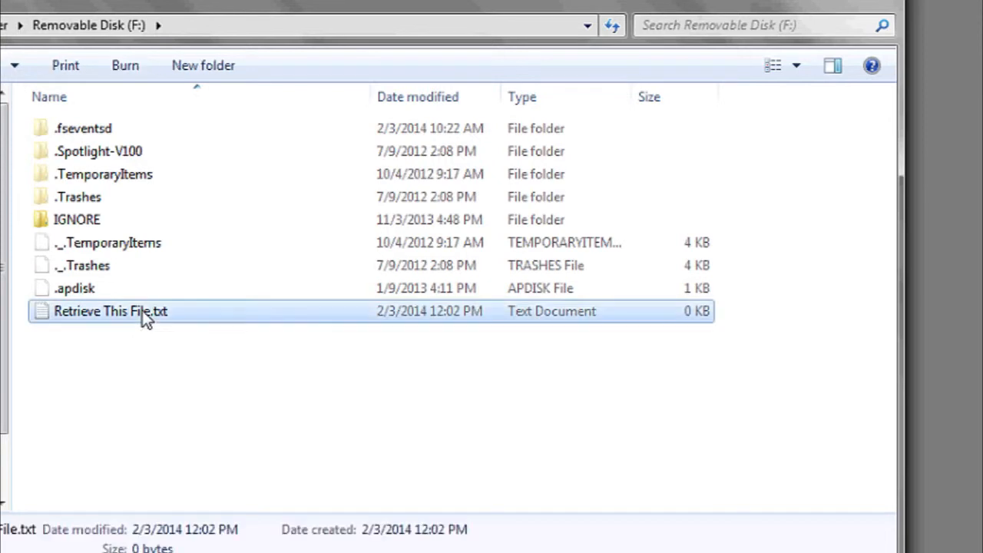
# Step: Show the Computer view listing hard disk C:, optical drives and Removable Disk F:
pyautogui.rightClick(109, 312)
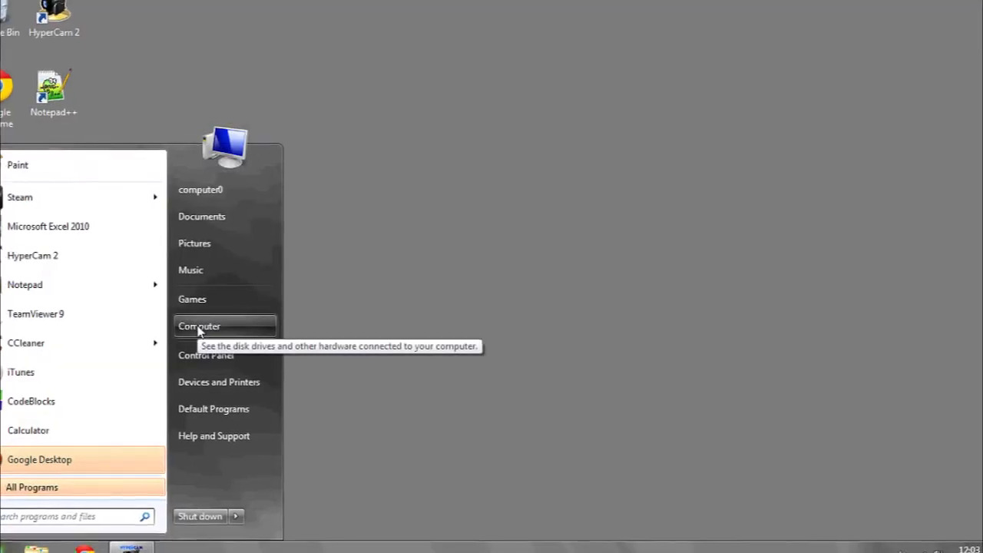
pyautogui.click(199, 326)
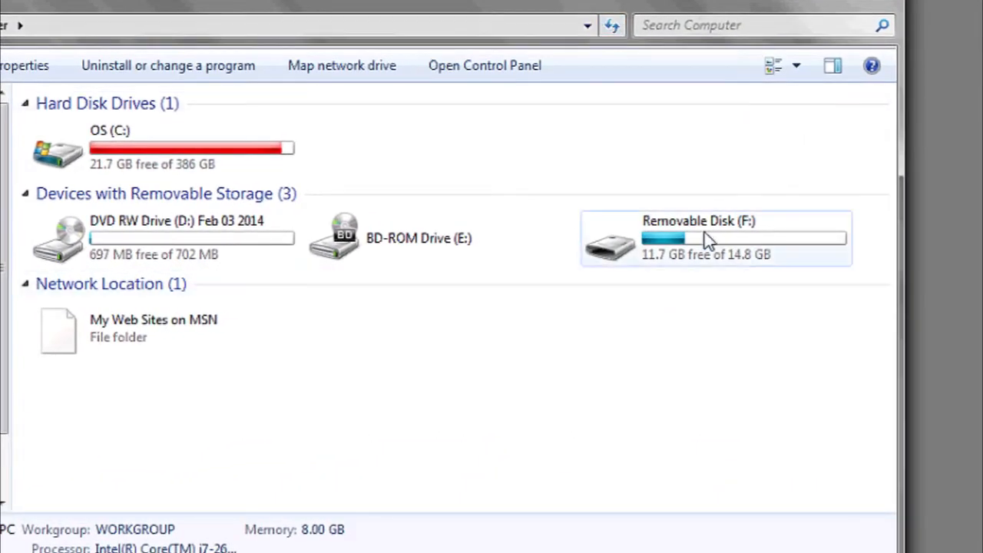
# Step: Copy Retrieve This File.txt from Removable Disk (F:) via its context menu
pyautogui.doubleClick(703, 238)
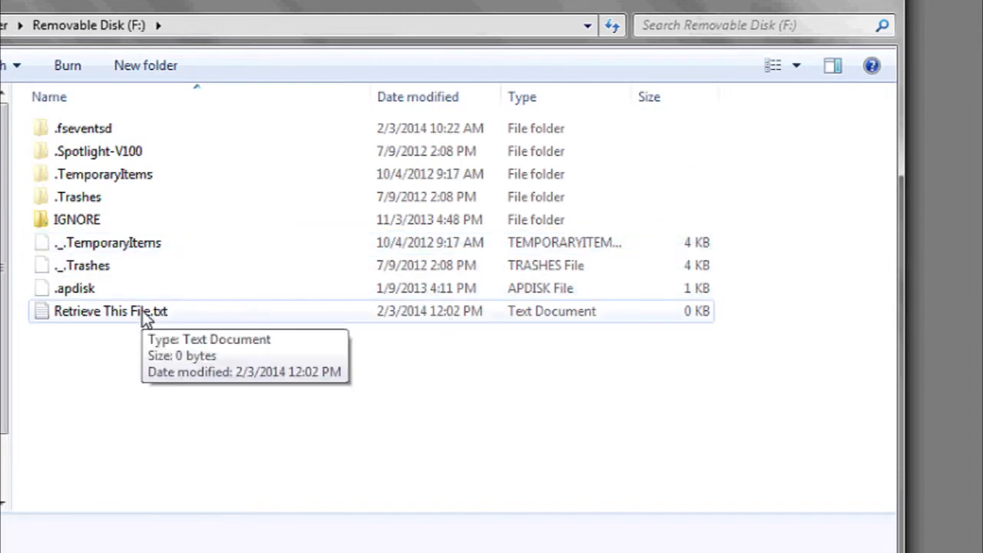
pyautogui.click(111, 311)
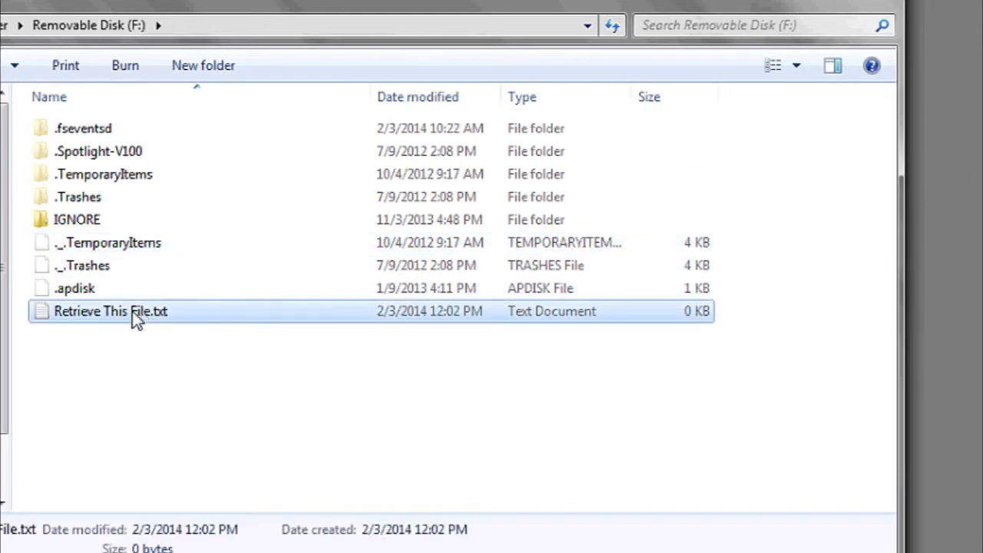
pyautogui.rightClick(111, 310)
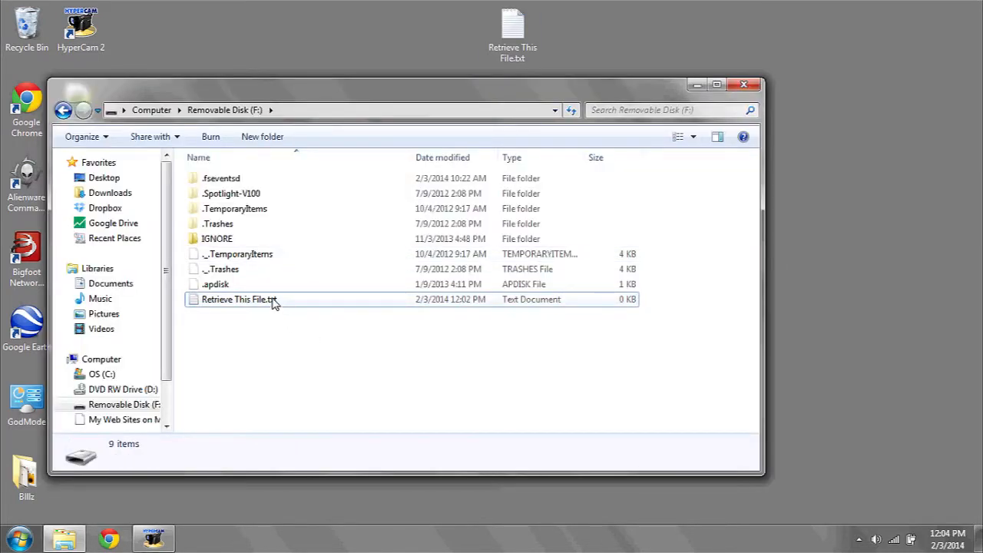
# Step: Close the flash drive window, leaving the copied Retrieve This File.txt on the desktop
pyautogui.click(743, 85)
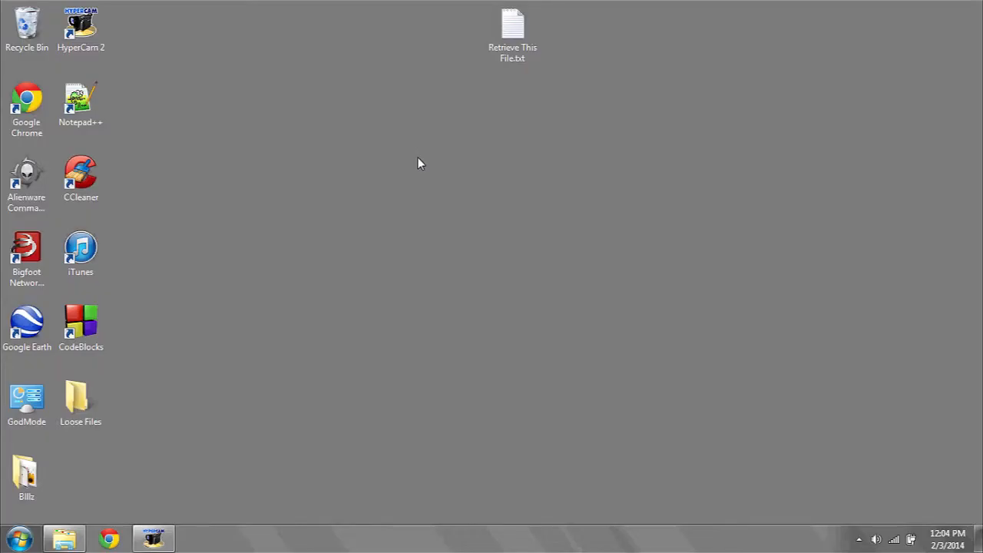